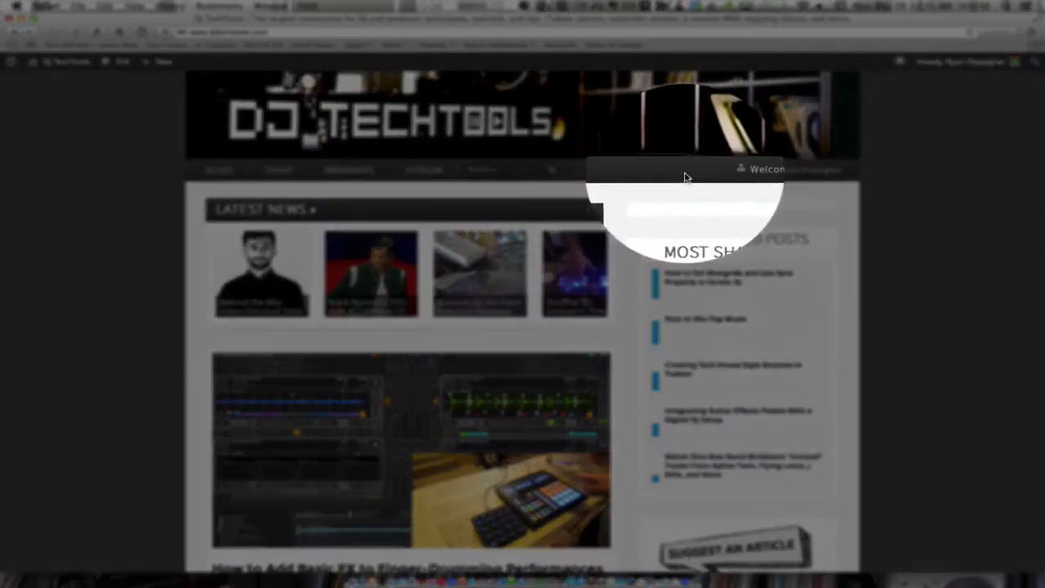
Show the purchased downloads list under My Profile on the DJ TechTools account
left_click(792, 168)
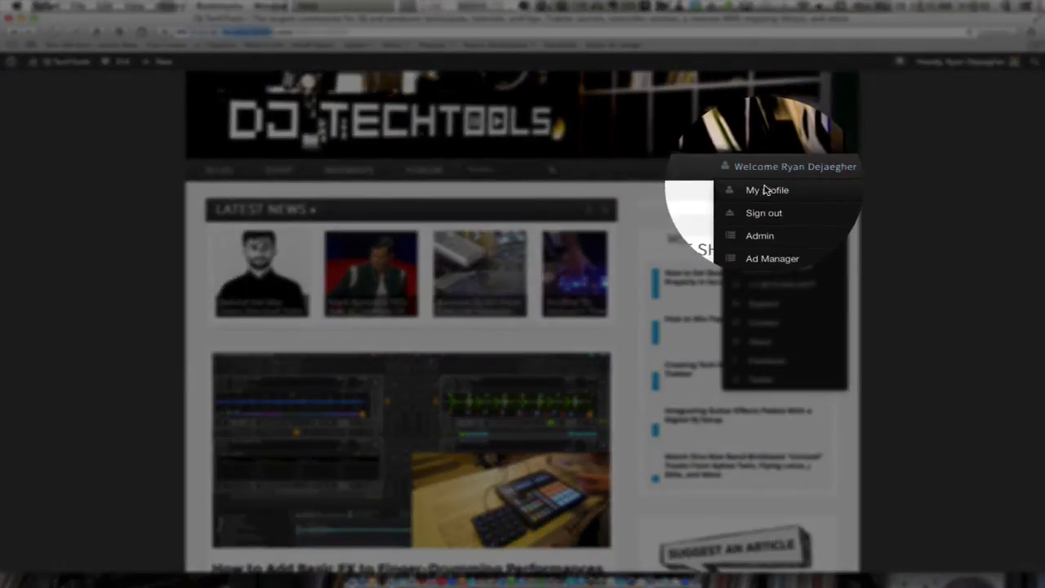
left_click(766, 189)
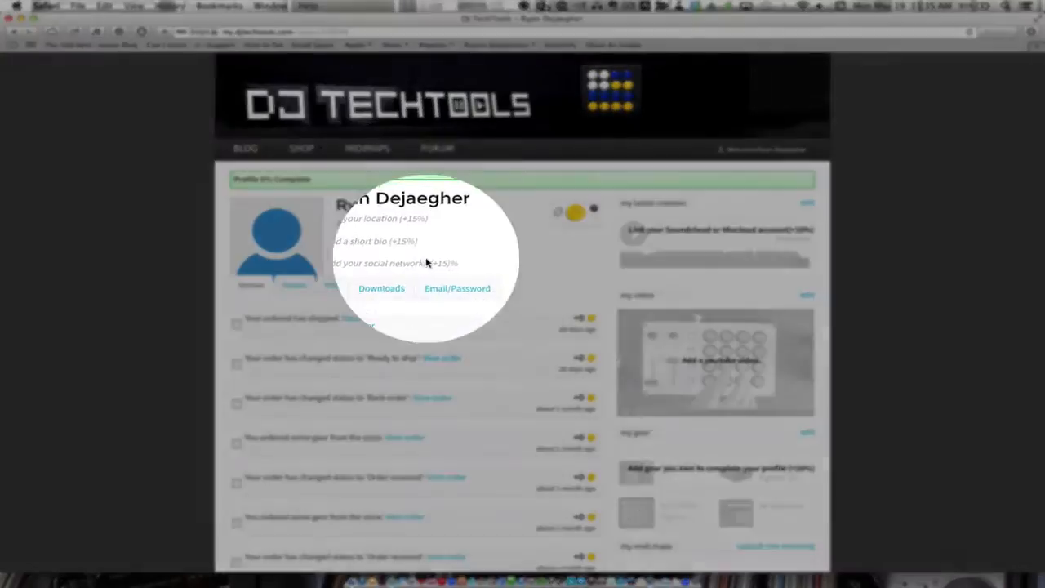
left_click(382, 288)
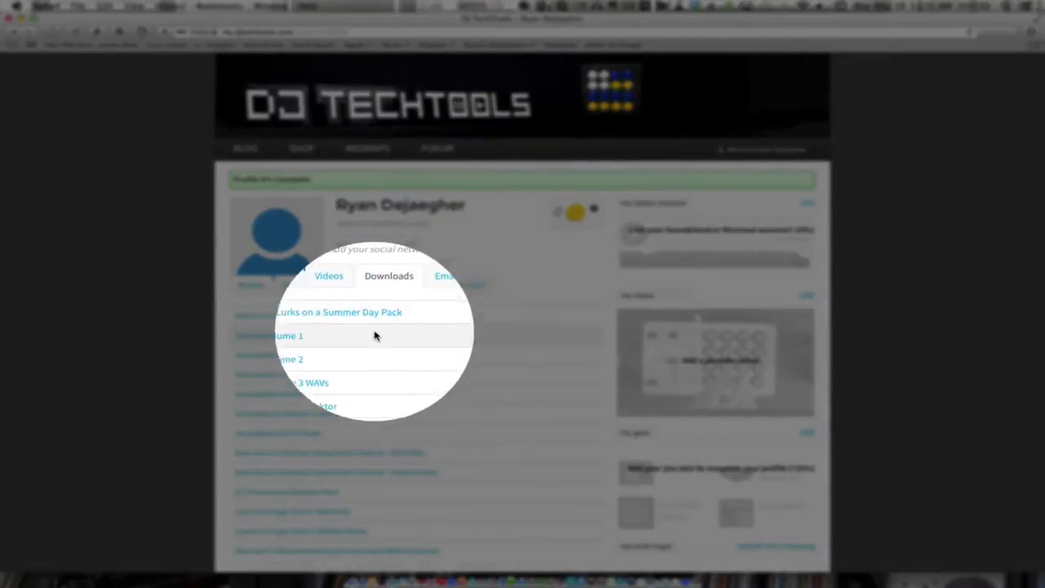
scroll("down", 3)
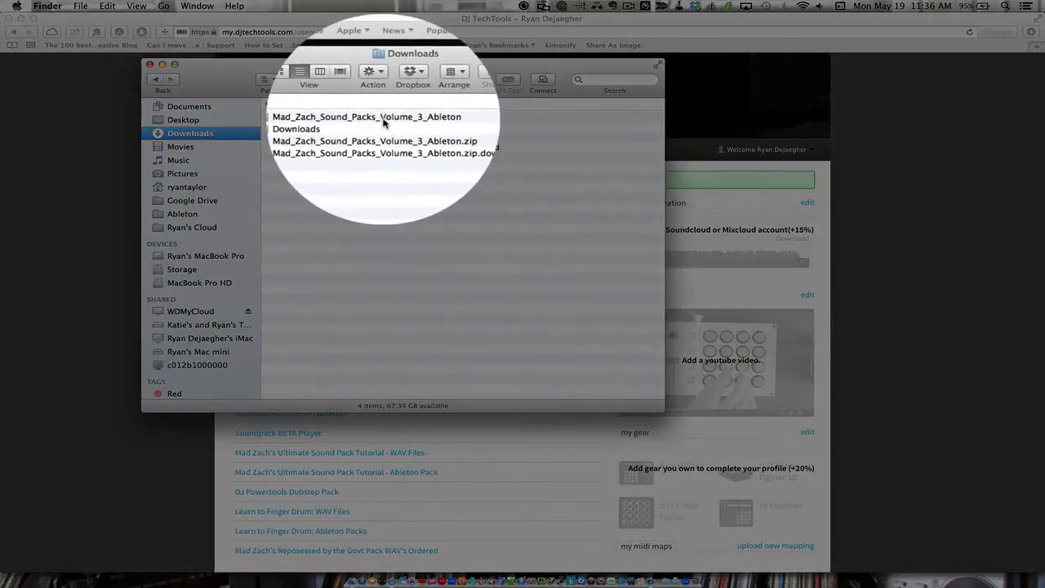
Open the Back of the Caddy .alp file inside Mad_Zach_Sound_Packs_Volume_3_Ableton in Downloads
double_click(368, 116)
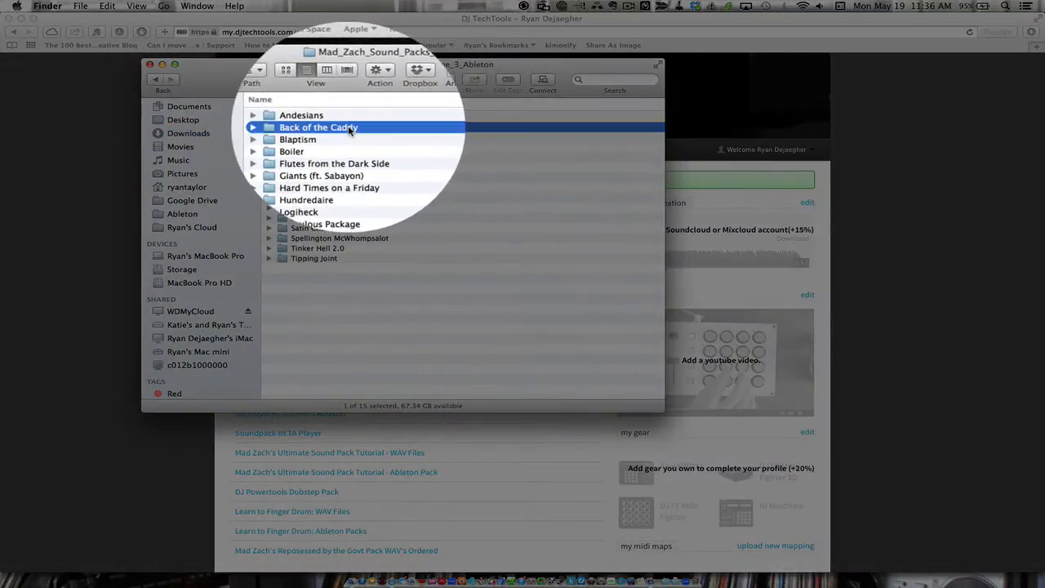
double_click(318, 128)
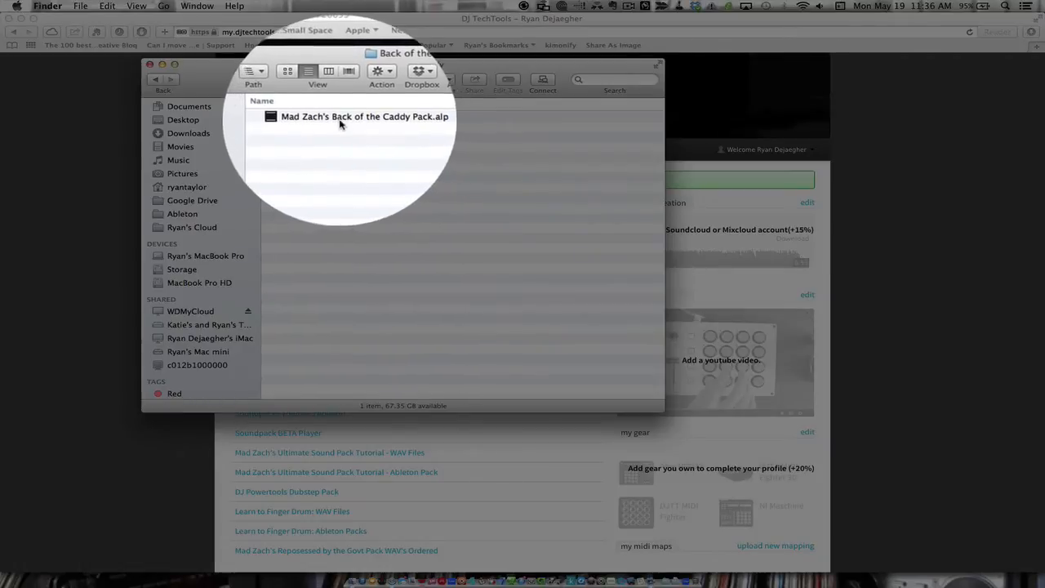
left_click(360, 117)
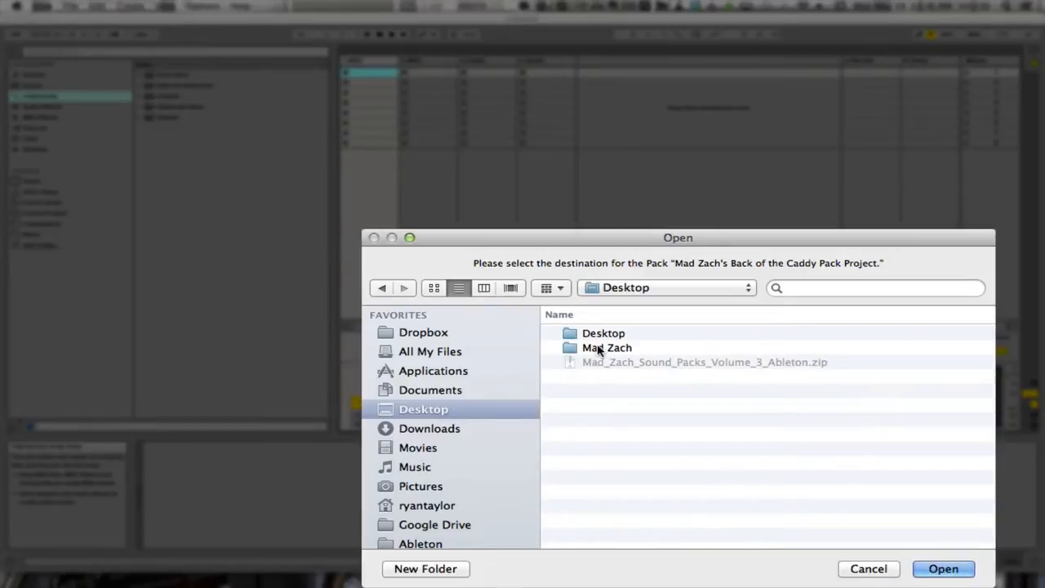
Choose the Desktop's Mad Zach folder as the pack install destination
left_click(605, 348)
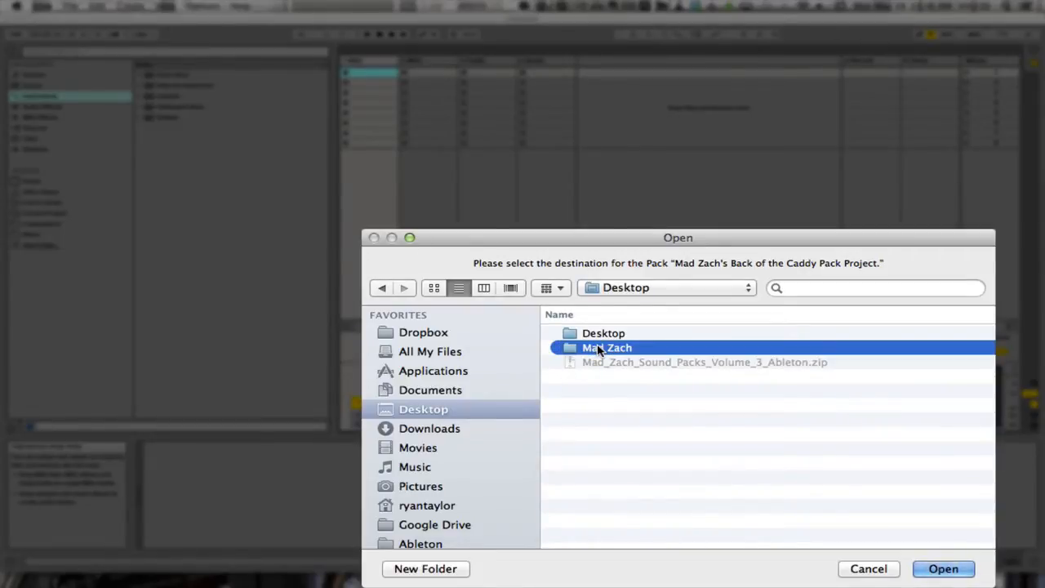
left_click(948, 569)
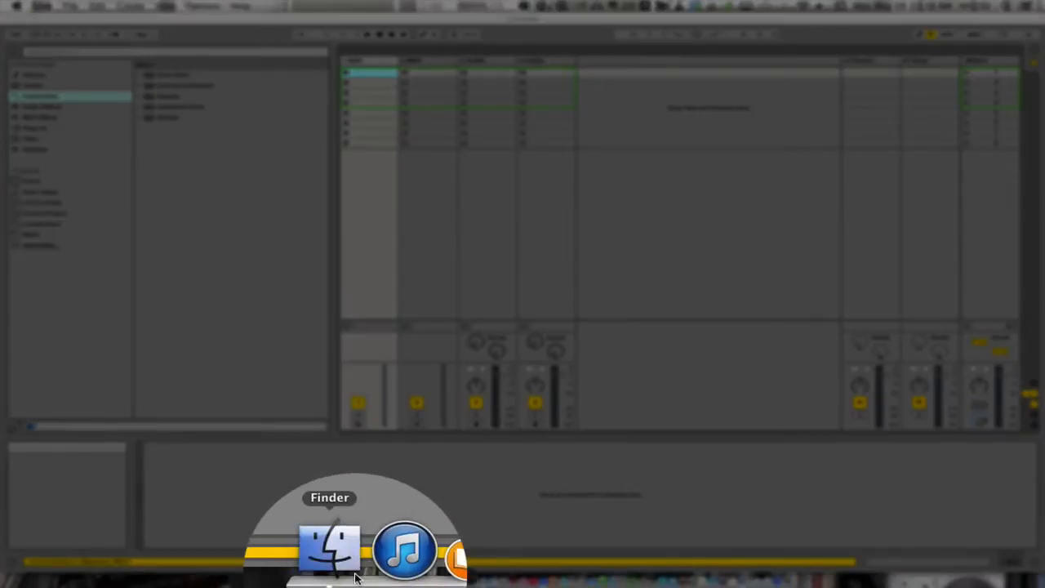
Open the Back of the Caddy Pack .als set from the Mad Zach folder in Finder
left_click(327, 551)
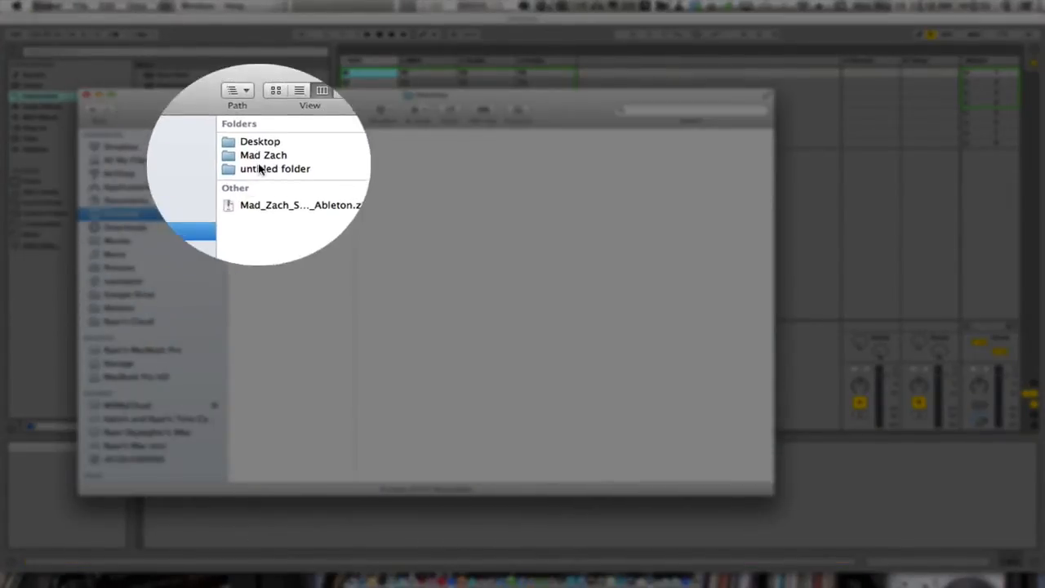
left_click(263, 155)
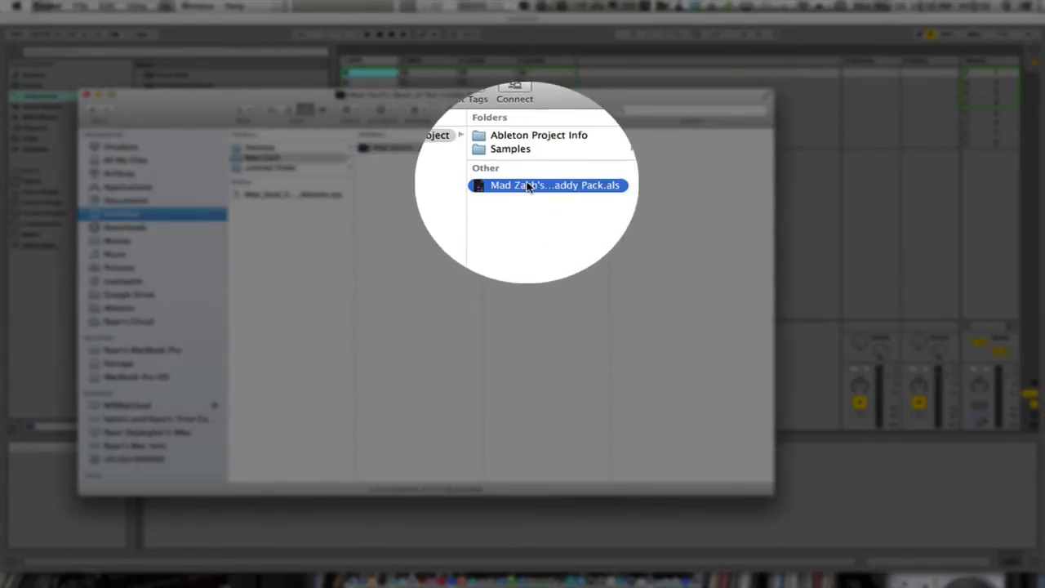
double_click(551, 185)
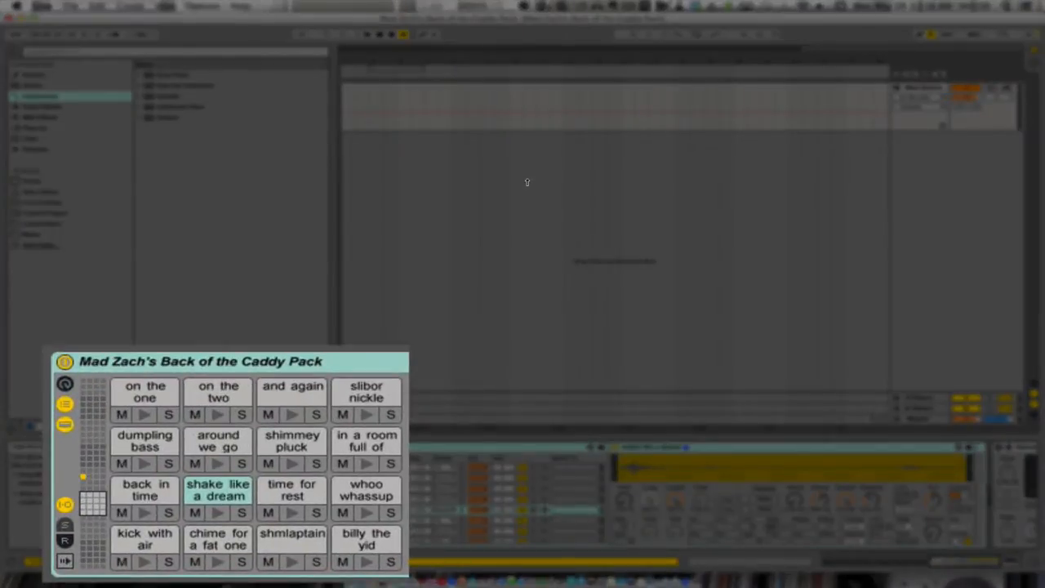
Trigger the "on the one" clip in the loaded Back of the Caddy set
left_click(144, 416)
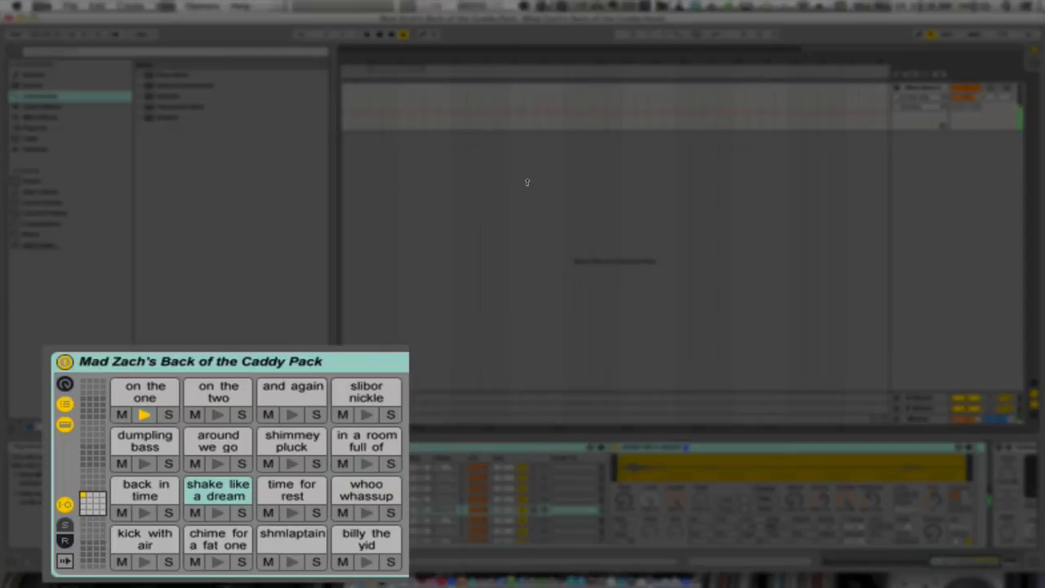